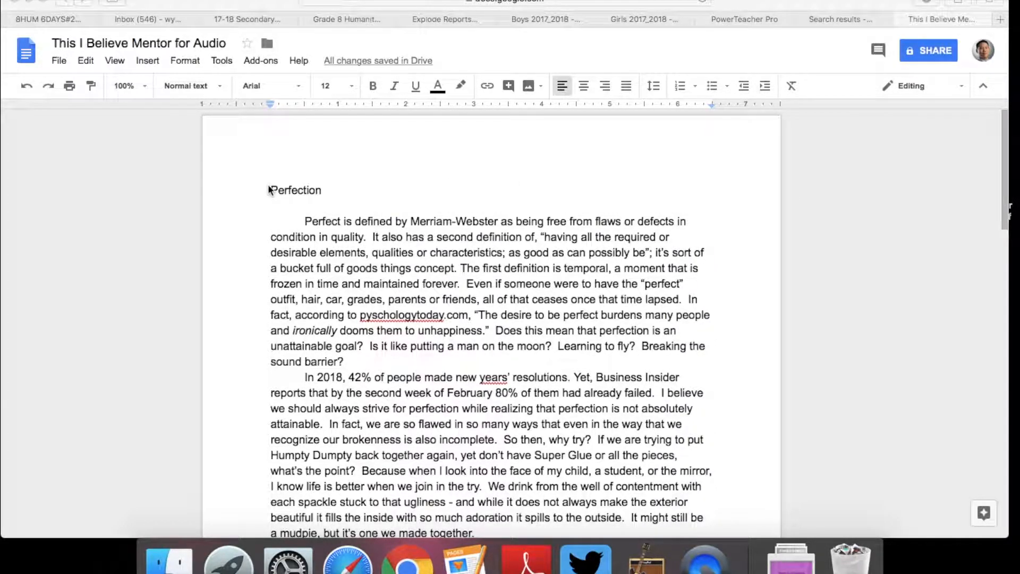
mouse_move(402, 389)
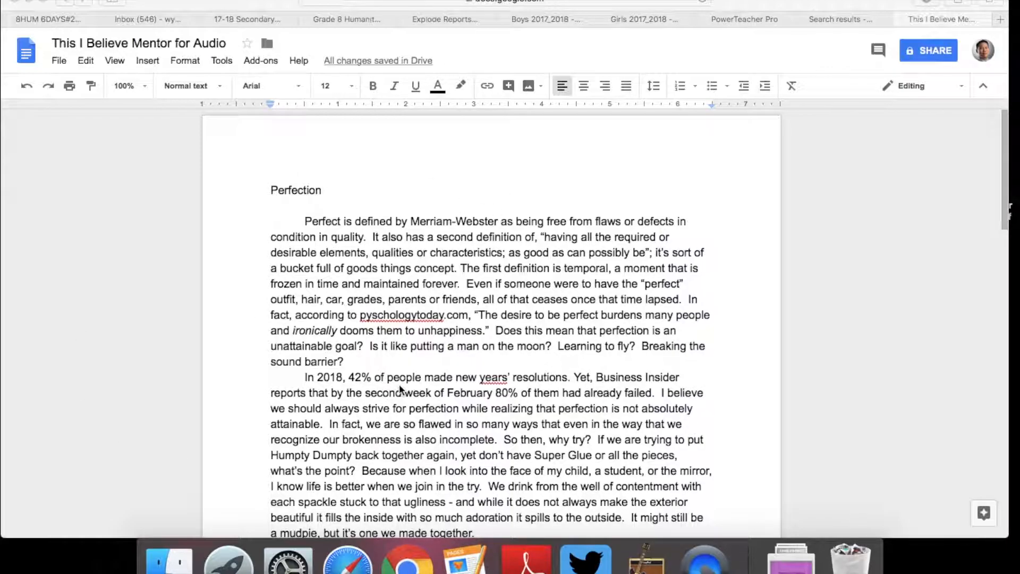
Launch GarageBand from Launchpad and create a new project from the Voice template.
scroll(down, 3)
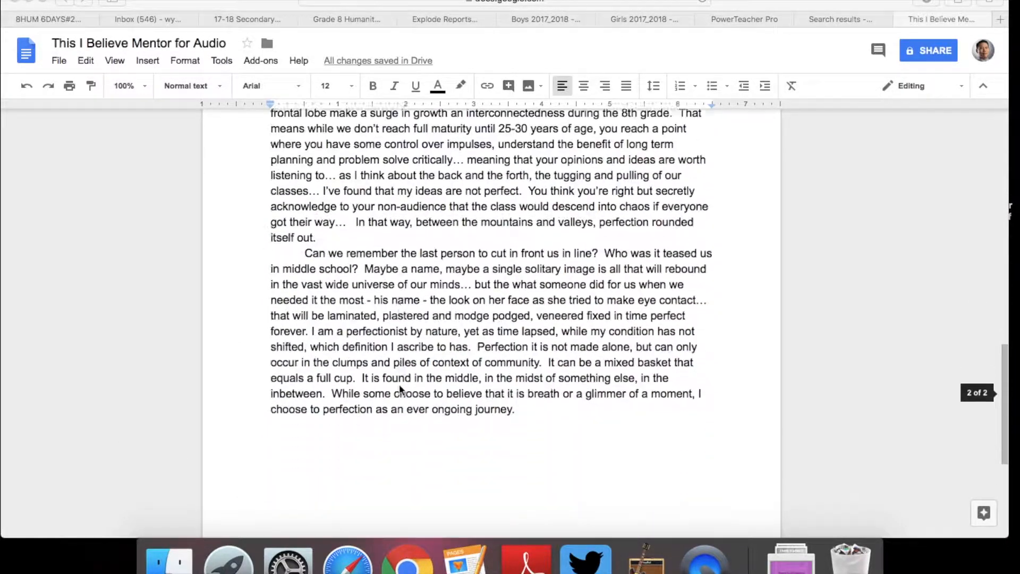
click(227, 559)
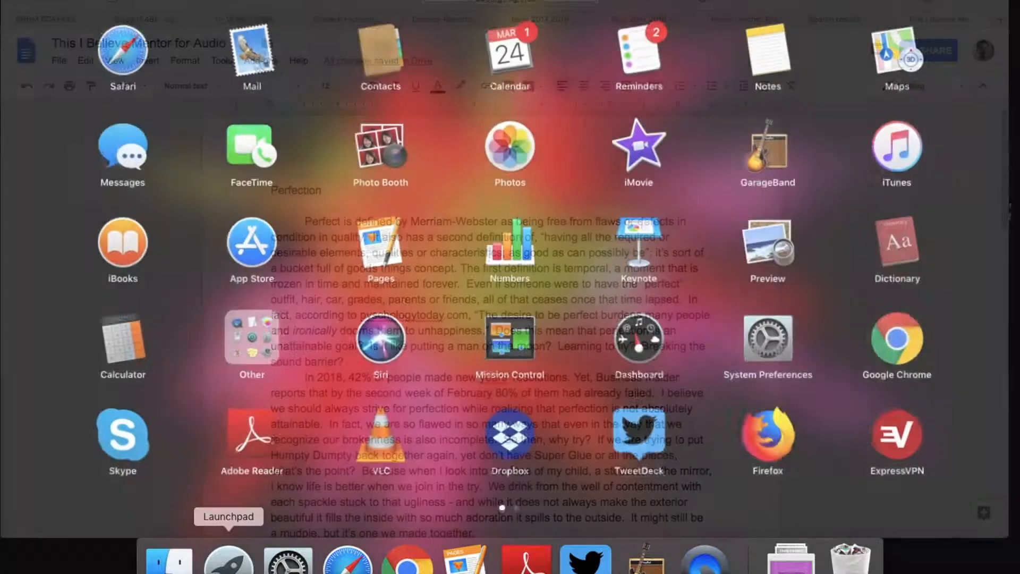
click(767, 150)
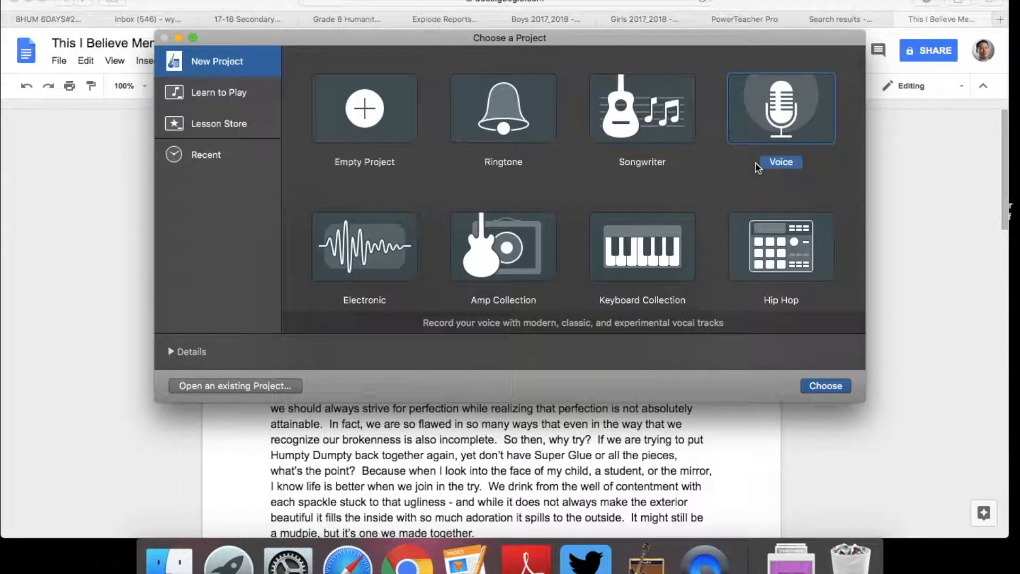
mouse_move(437, 128)
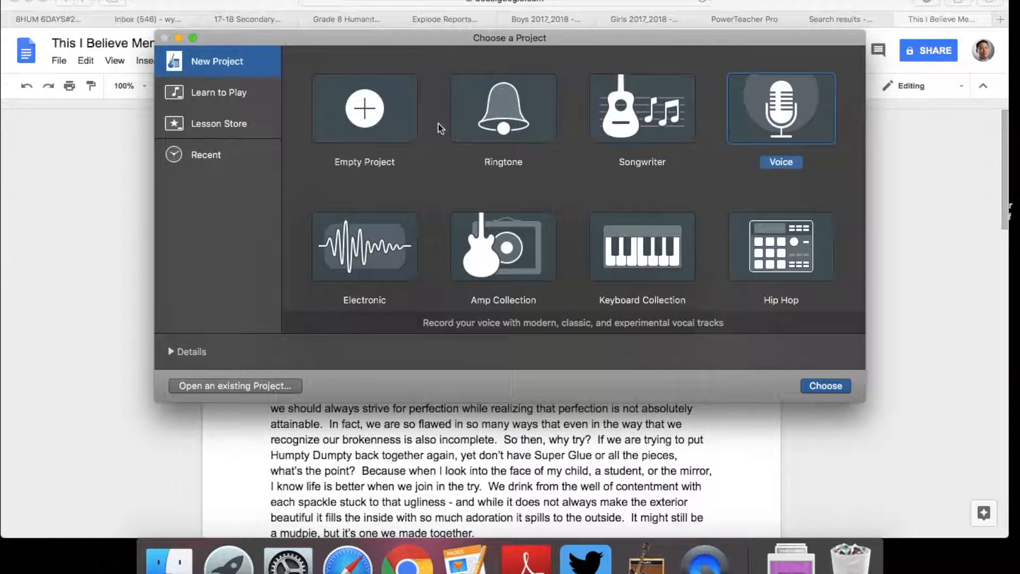
mouse_move(746, 101)
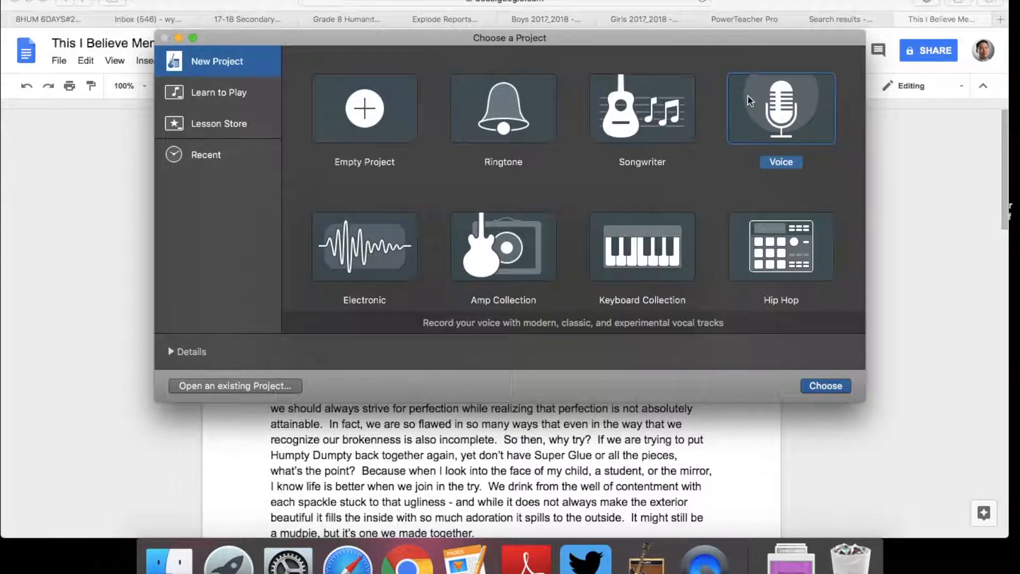
click(825, 385)
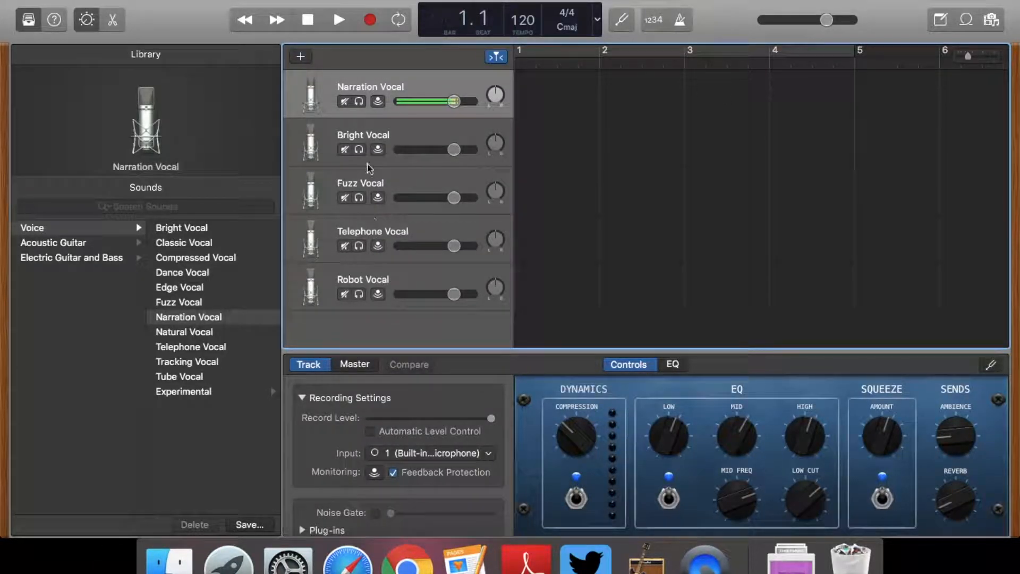
mouse_move(410, 234)
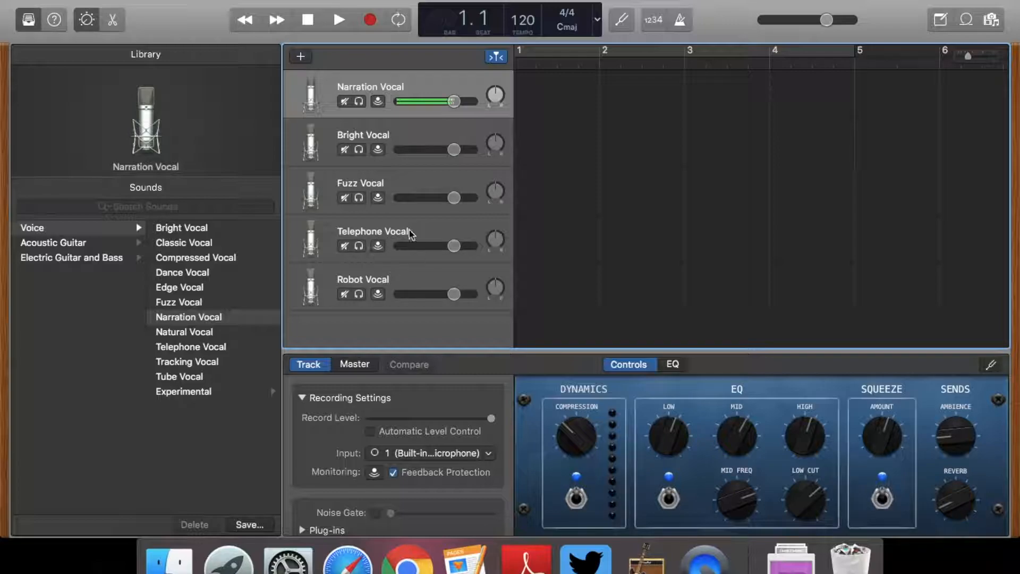
mouse_move(371, 224)
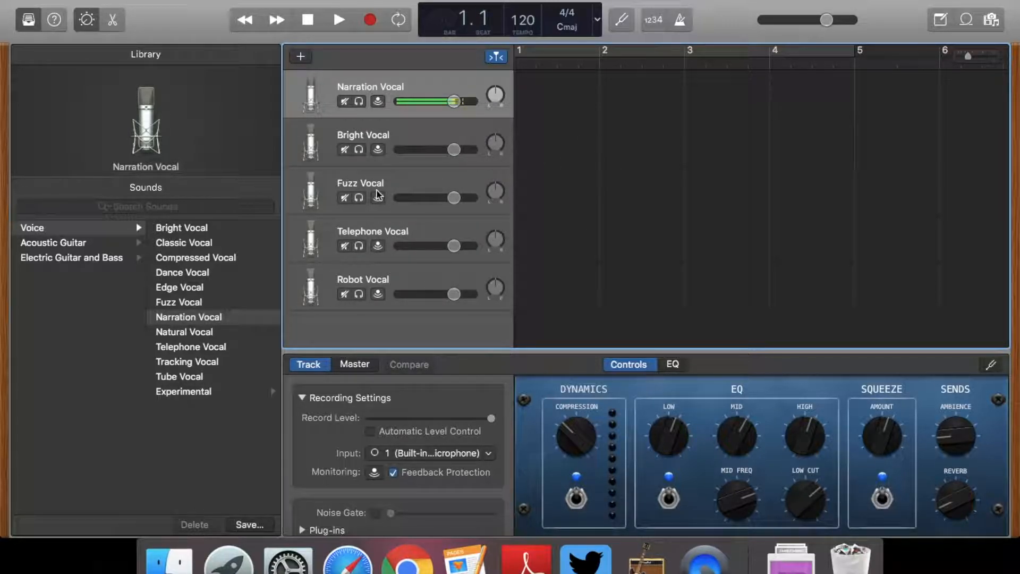
mouse_move(625, 200)
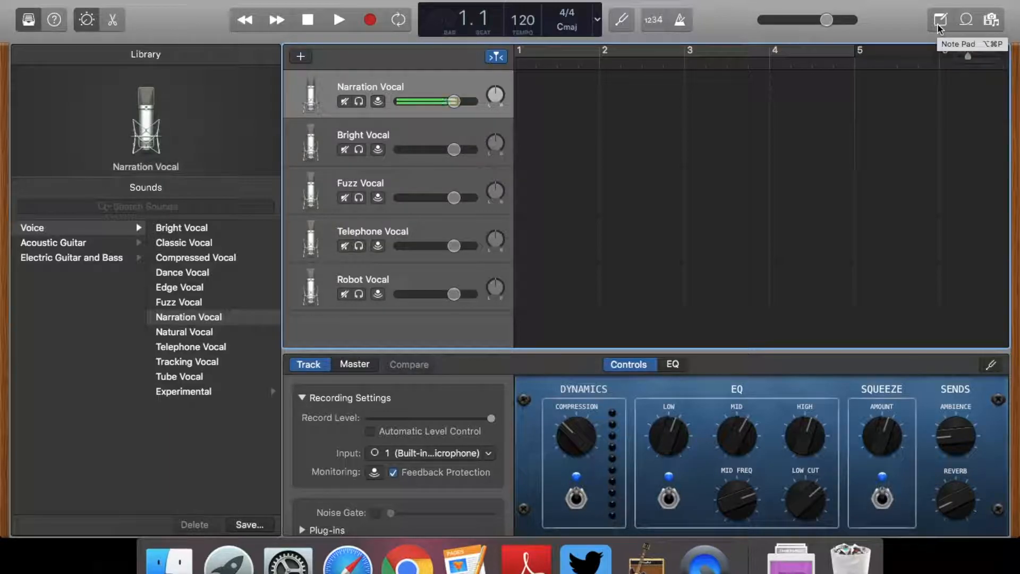
Show the Note Pad beside the Narration, Bright, Fuzz, Telephone and Robot vocal tracks.
click(939, 20)
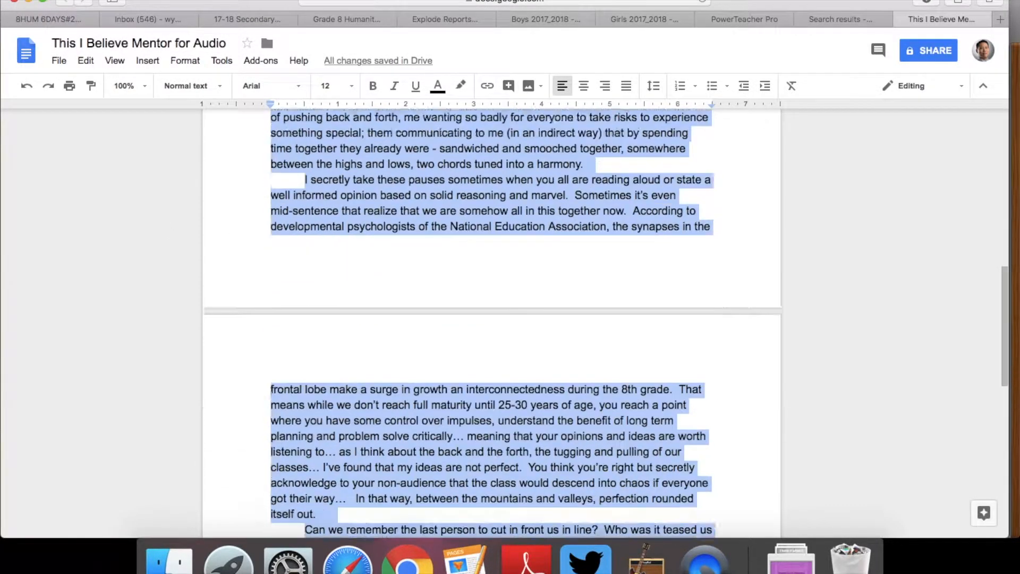
Scroll through the Perfection essay in Google Docs and return to GarageBand from the Dock.
scroll(down, 3)
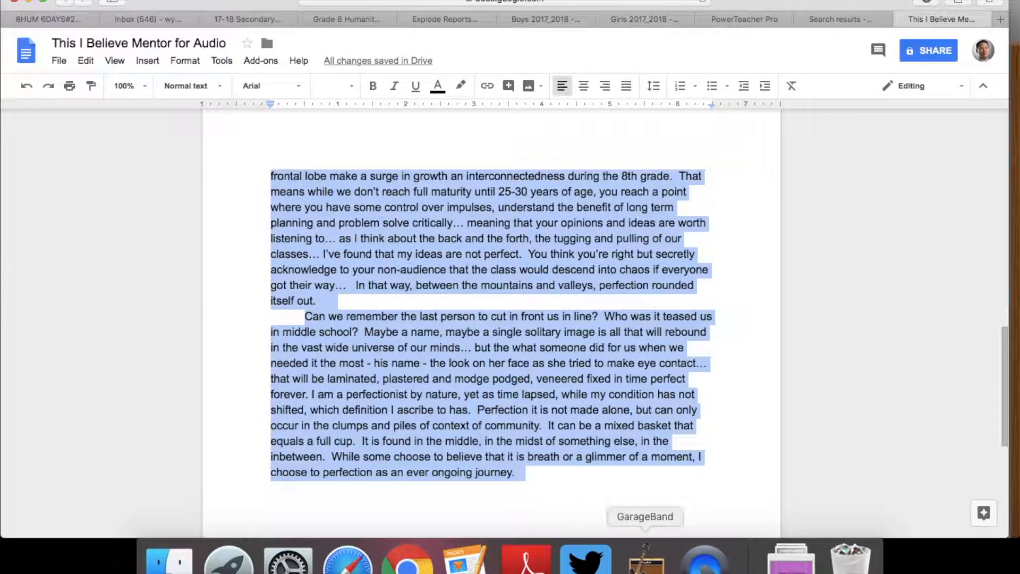
click(644, 558)
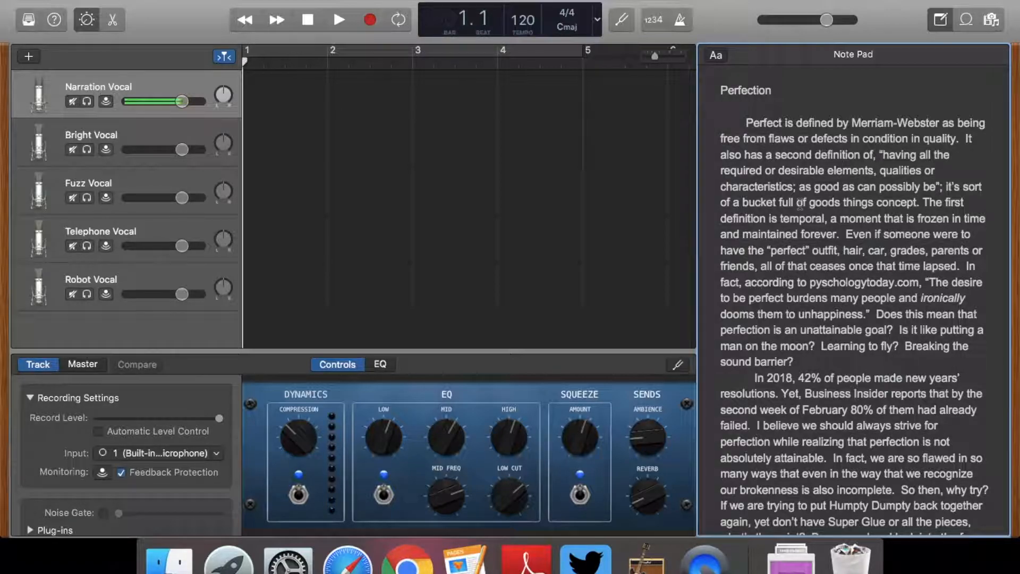
mouse_move(374, 36)
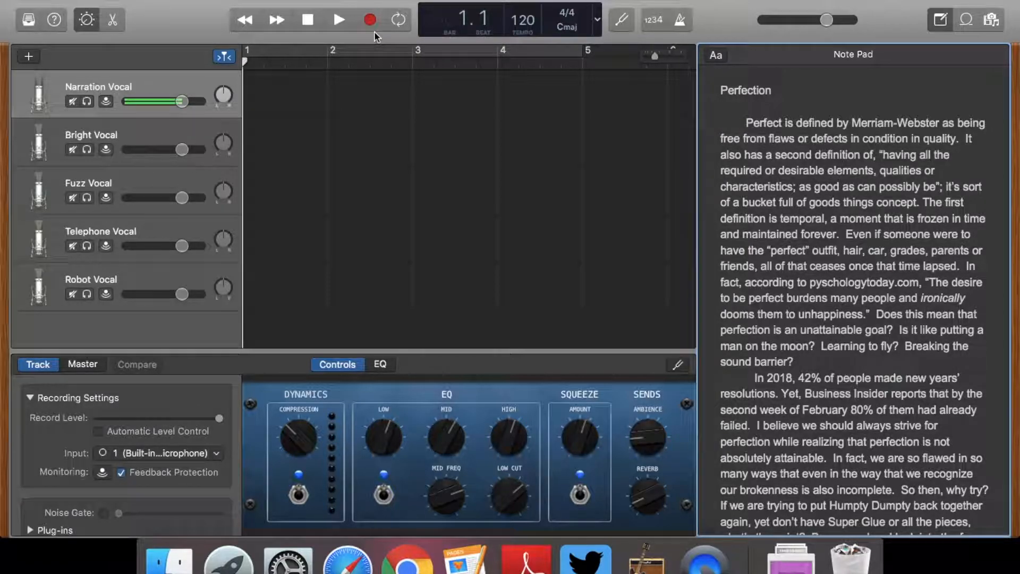
mouse_move(371, 20)
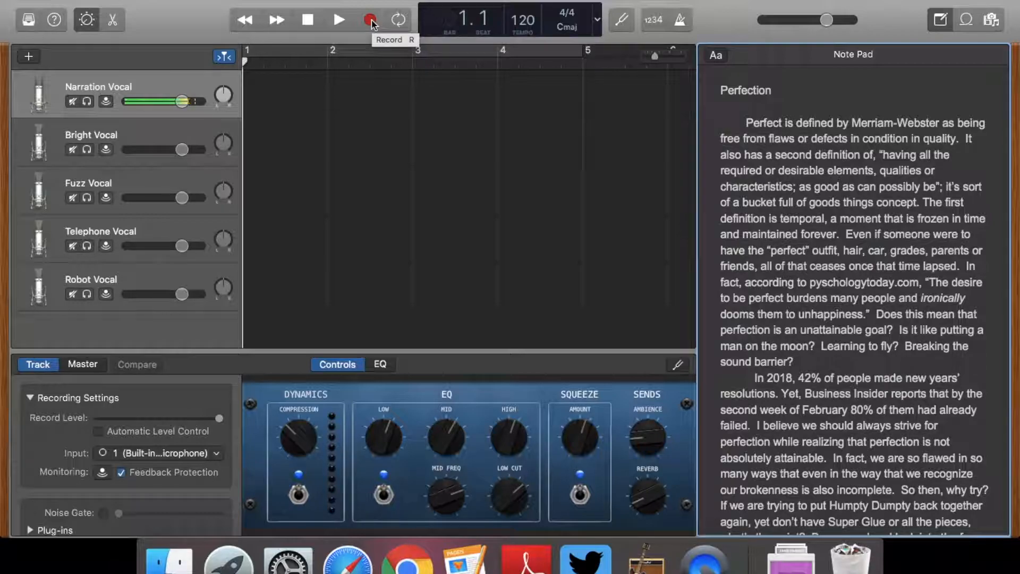
Record a spoken take on the Narration Vocal track while reading the Note Pad script.
click(370, 20)
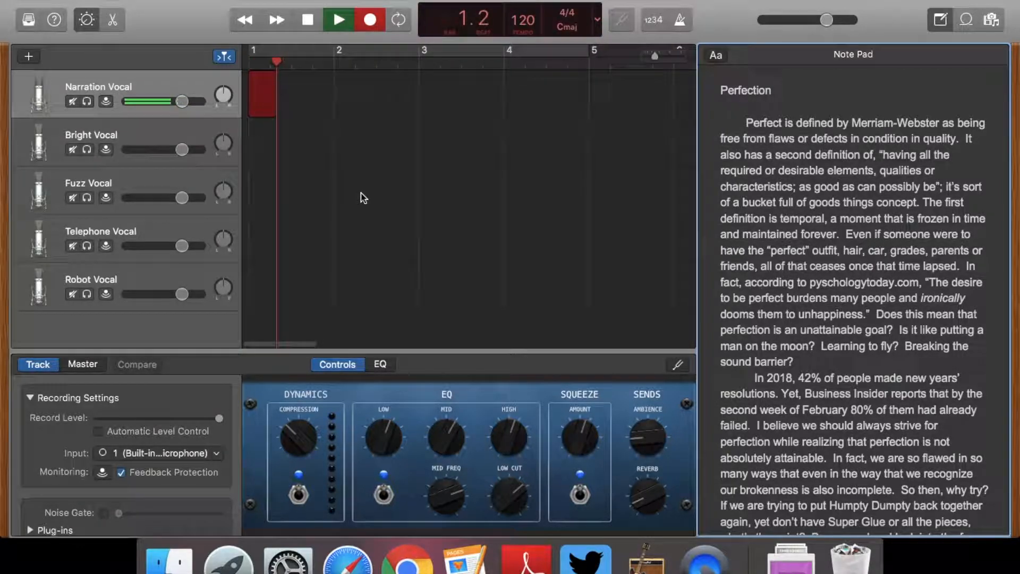
click(338, 19)
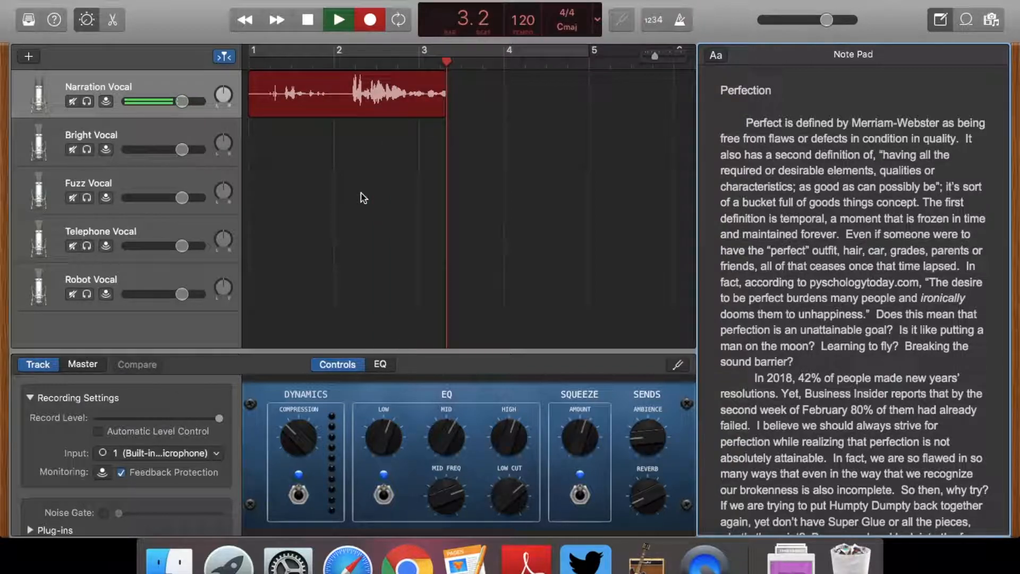
click(338, 19)
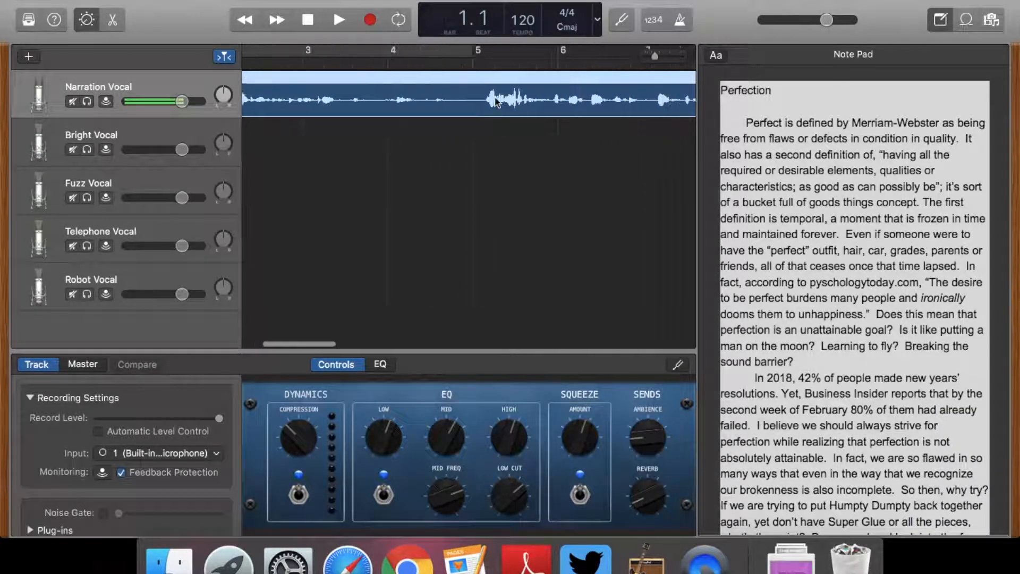
Play back Narration Vocal#02, stop it, and return the playhead to the beginning.
scroll(right, 3)
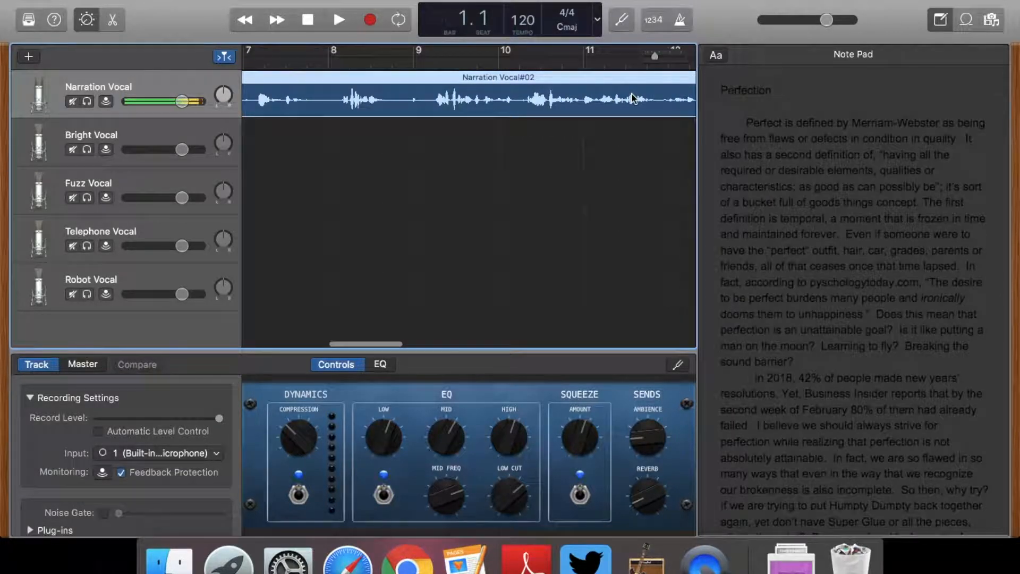
click(338, 20)
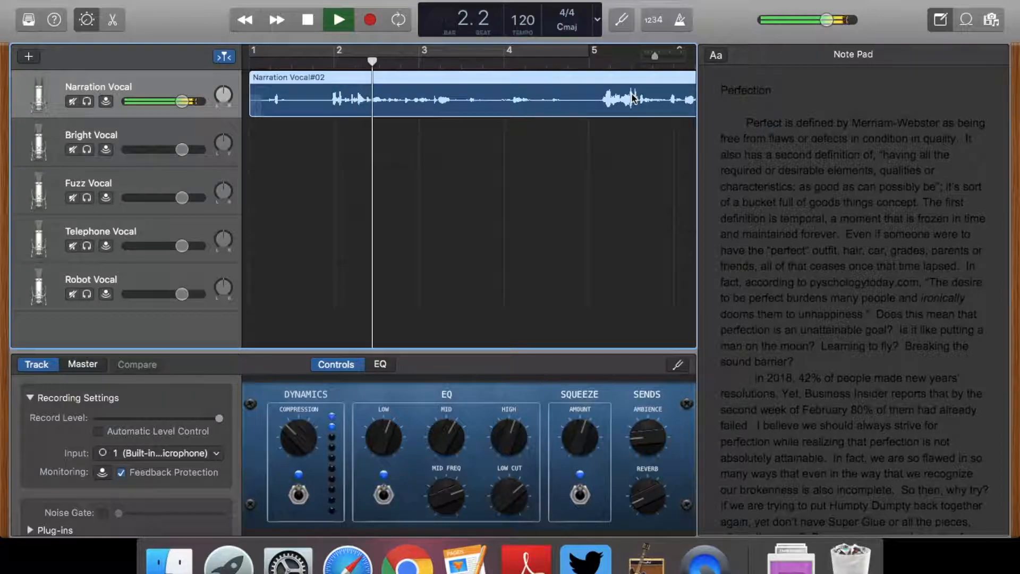
click(338, 20)
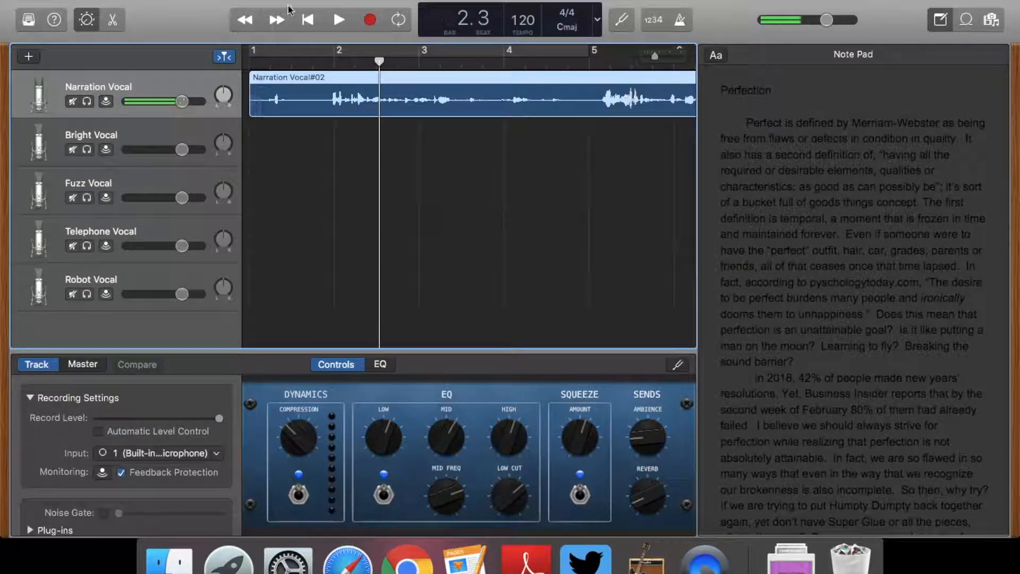
click(308, 20)
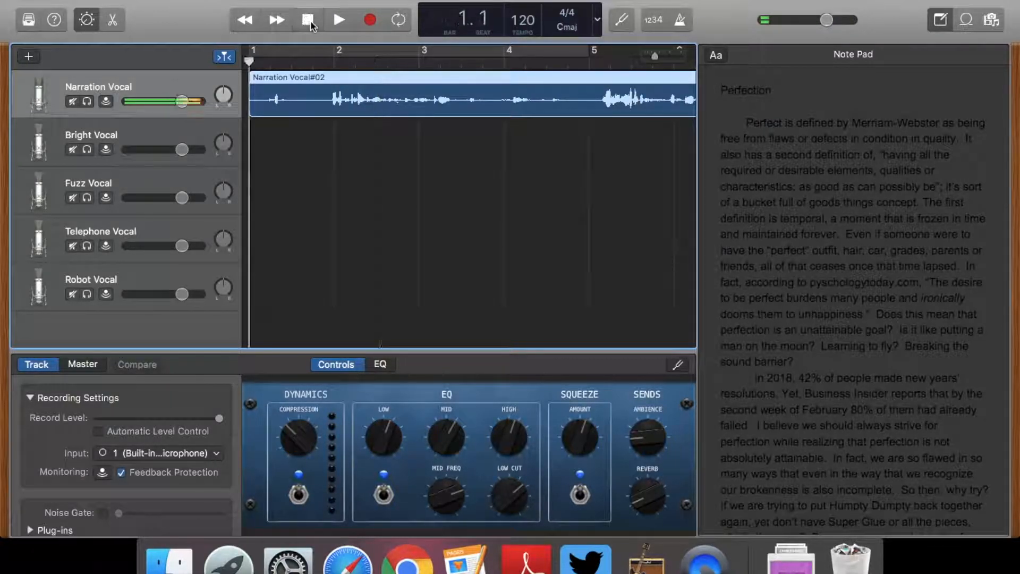
click(307, 19)
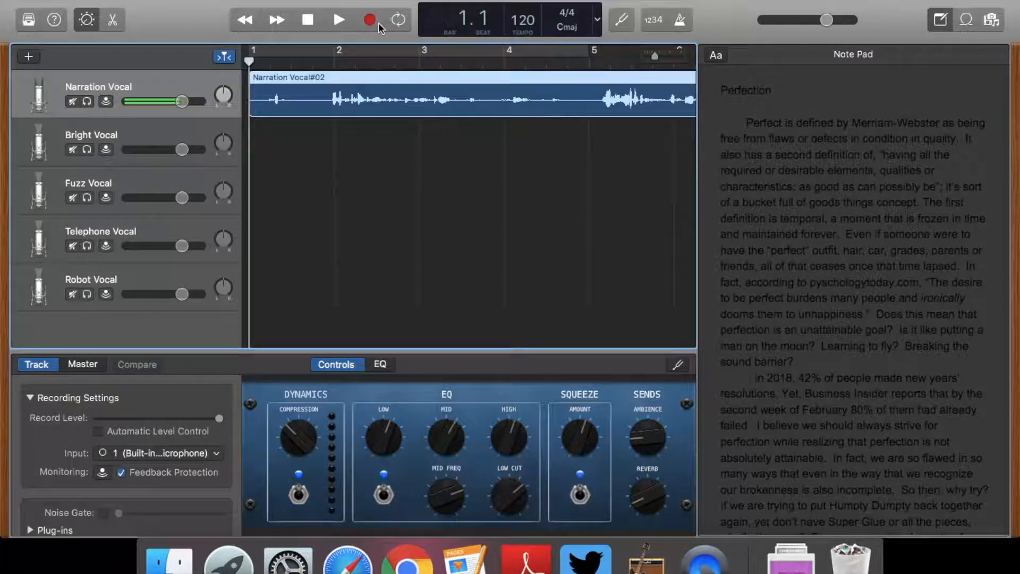
mouse_move(370, 20)
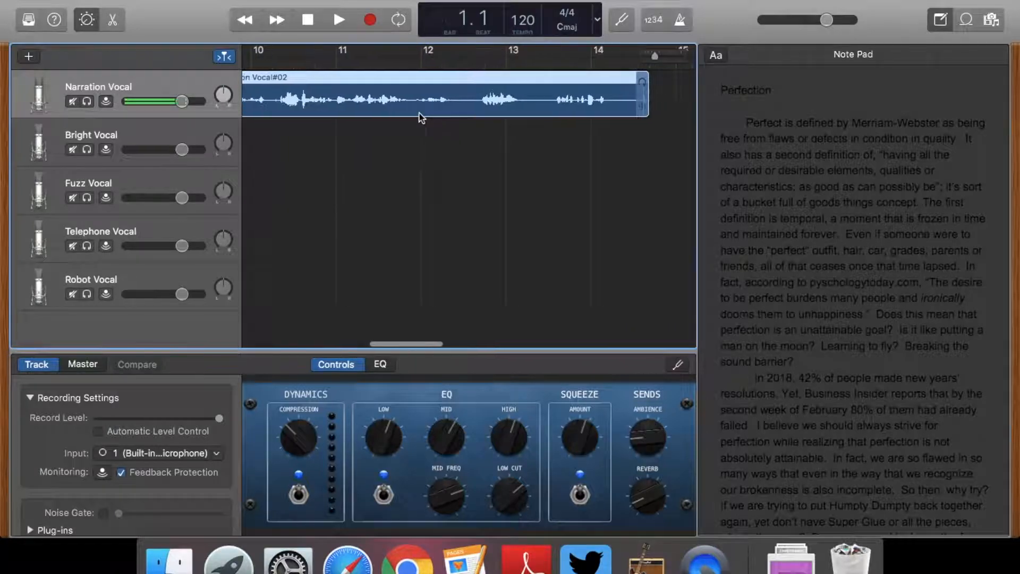
Play from partway through bar 12 and punch in there, ending the narration around bar 12.
scroll(right, 3)
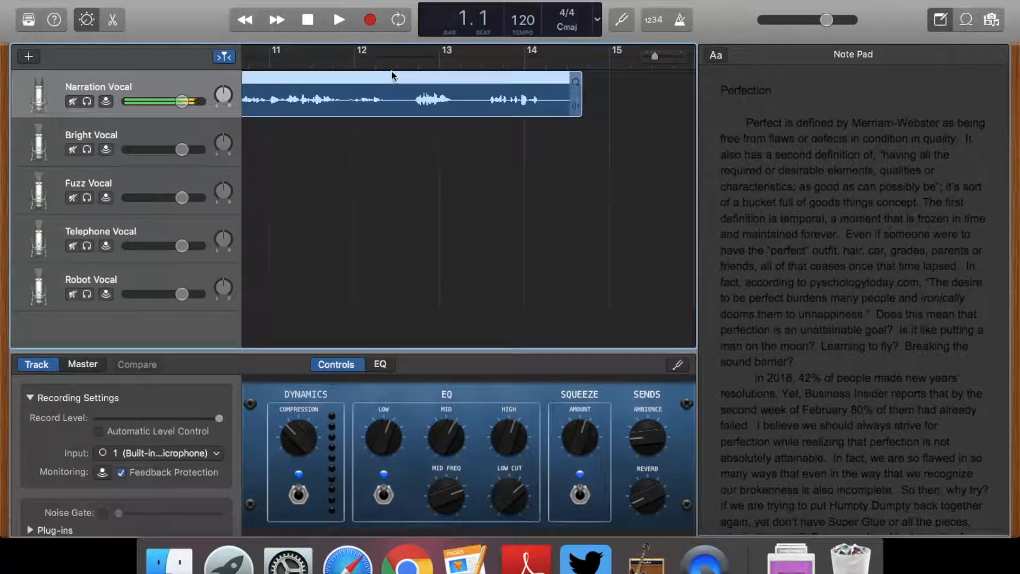
click(338, 20)
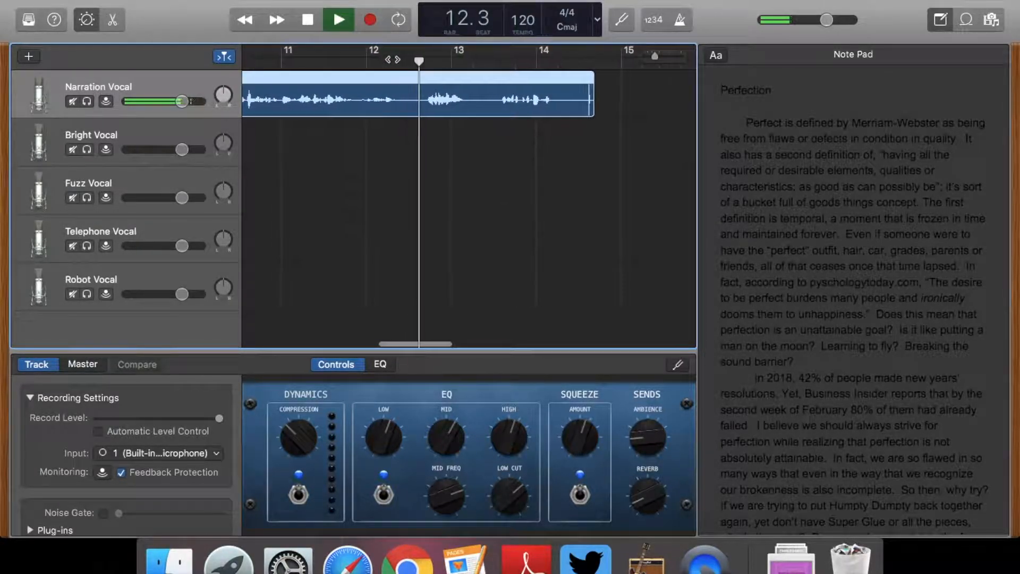
click(338, 19)
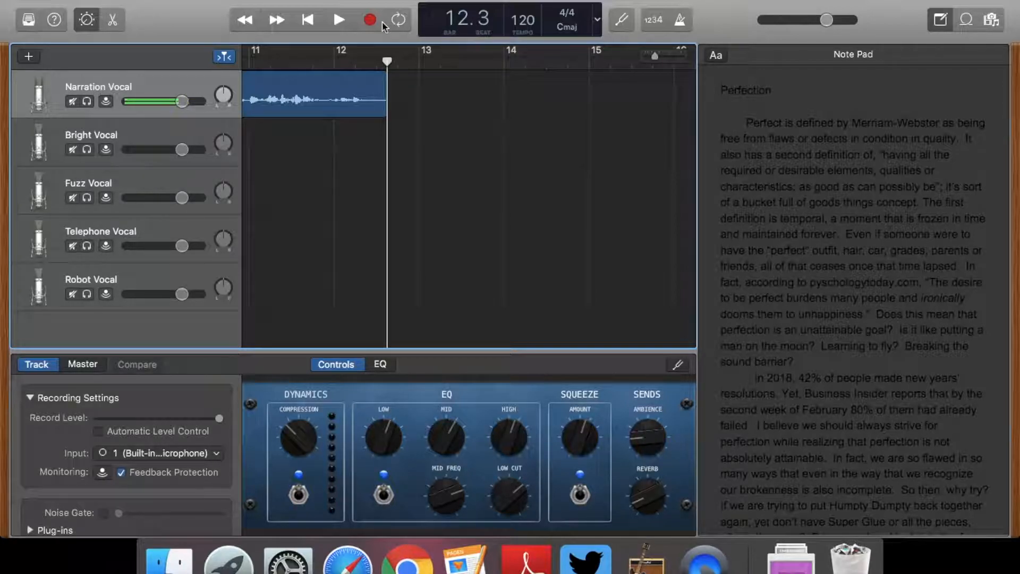
mouse_move(370, 20)
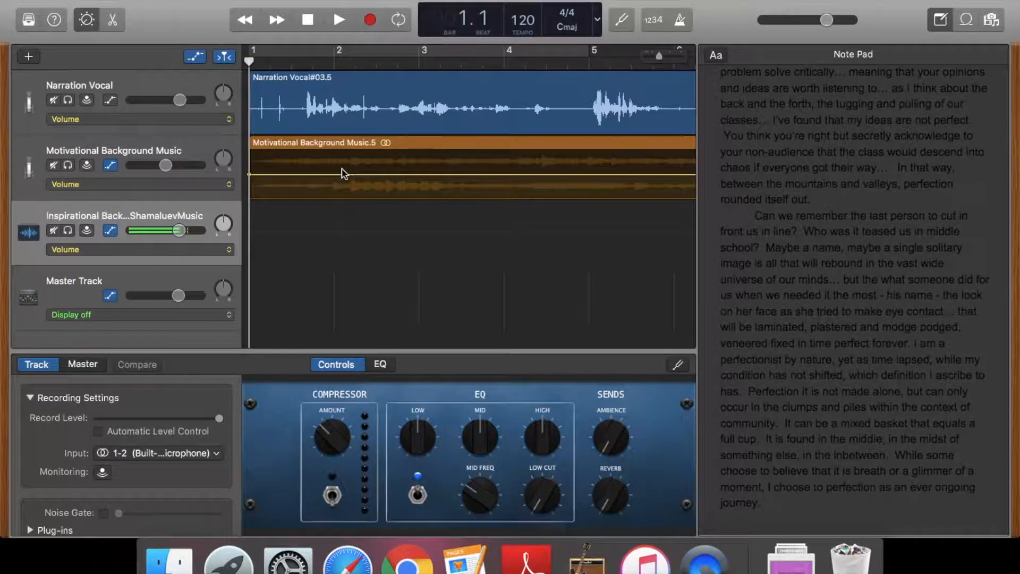
Scroll to the project's closing bars and bring up the song sharing options.
scroll(right, 3)
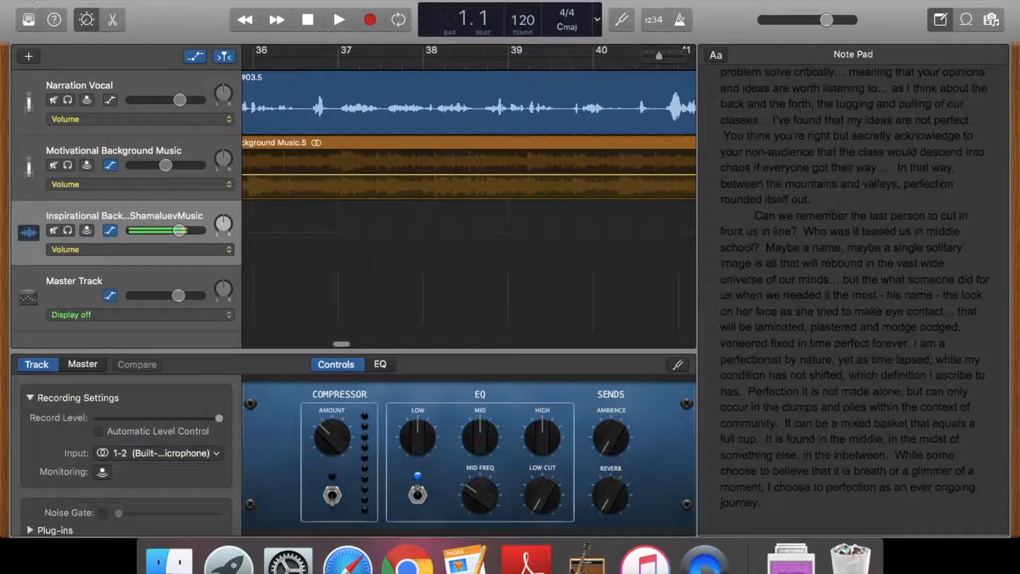
click(29, 20)
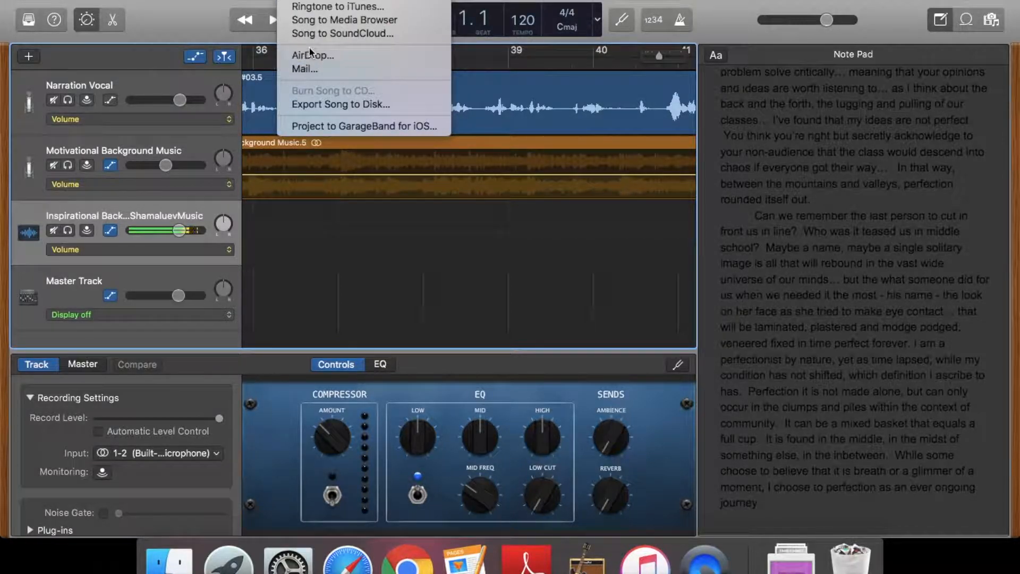
mouse_move(340, 104)
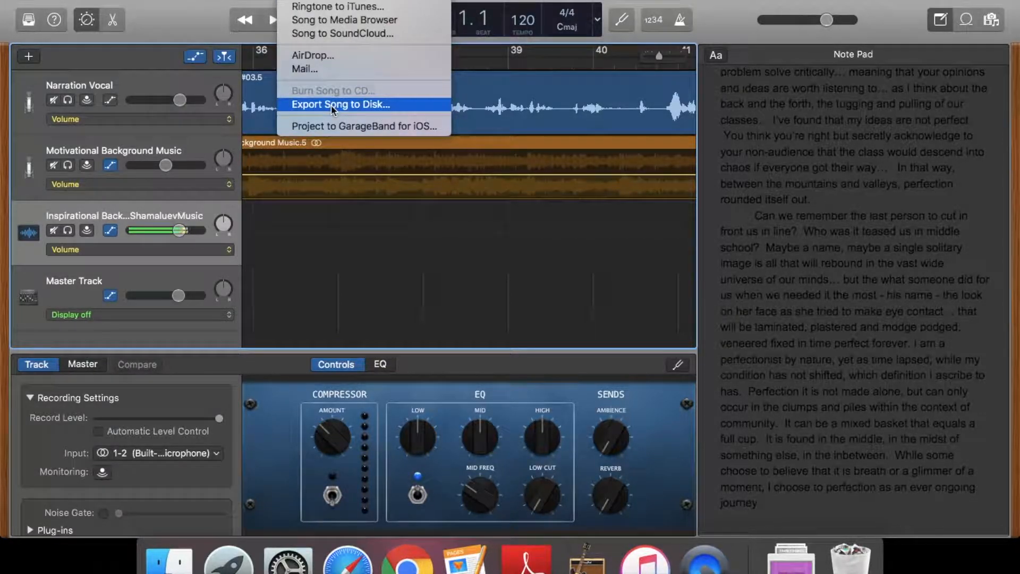
Set Export Song to Disk to save a high-quality MP3 to the Desktop.
click(340, 104)
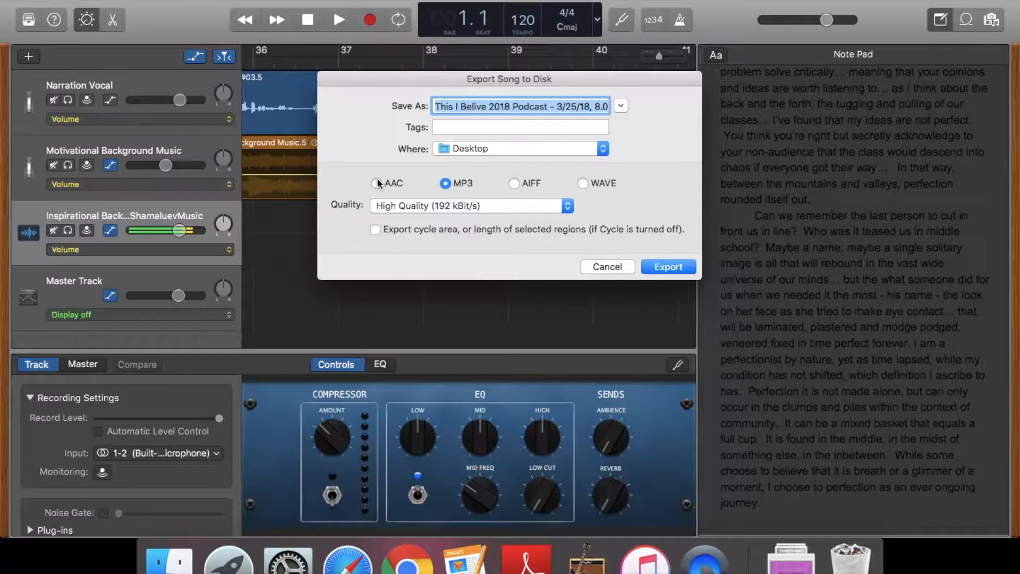
click(376, 183)
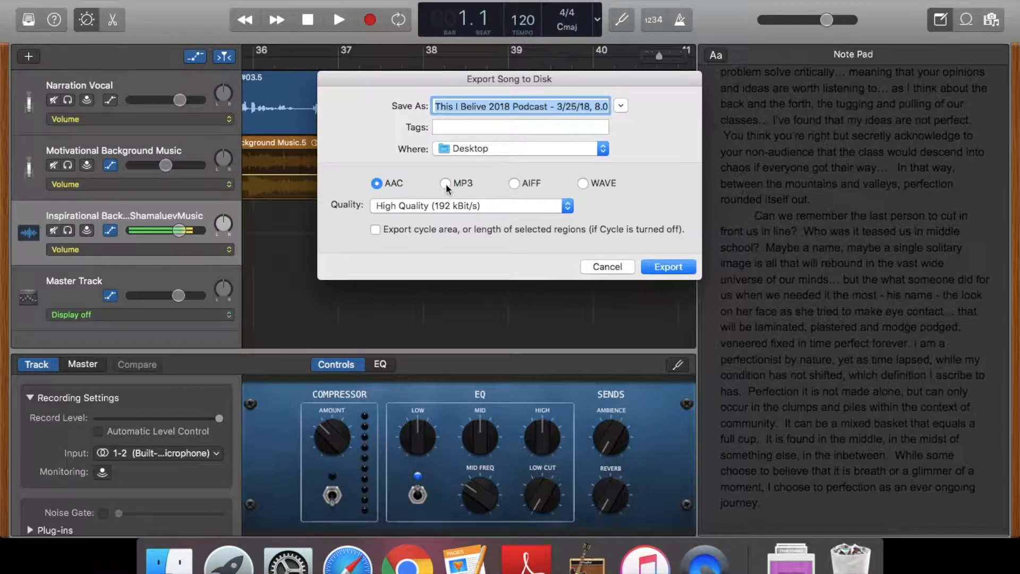
click(446, 183)
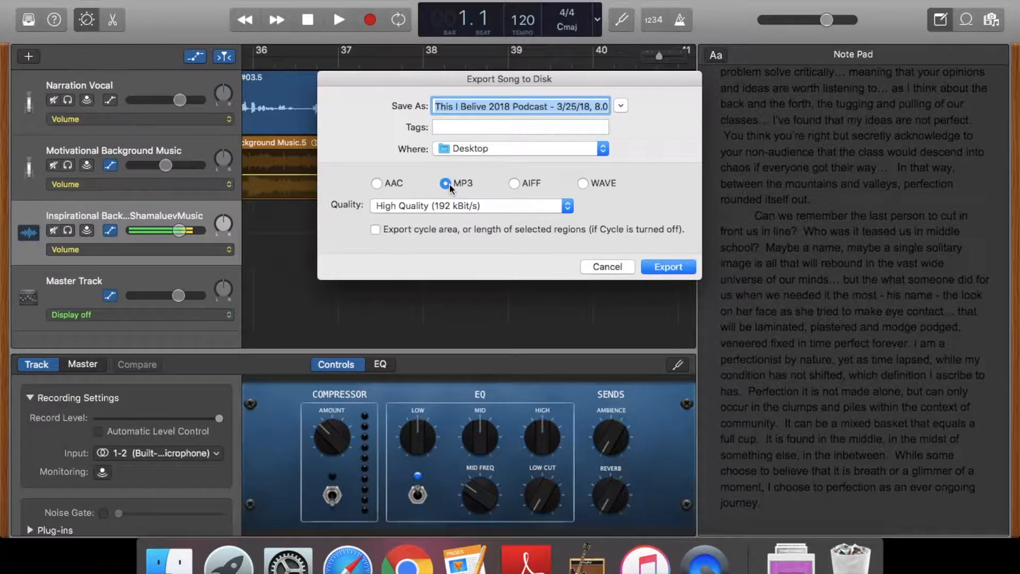